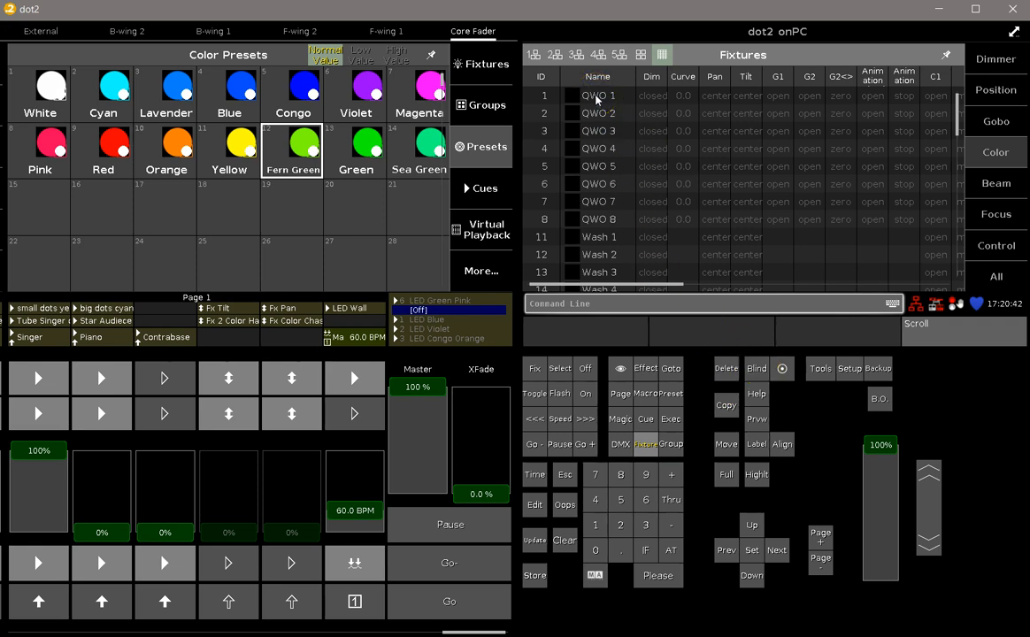
Select fixtures QWO 1 thru 8 and show their Color window
left_click(597, 219)
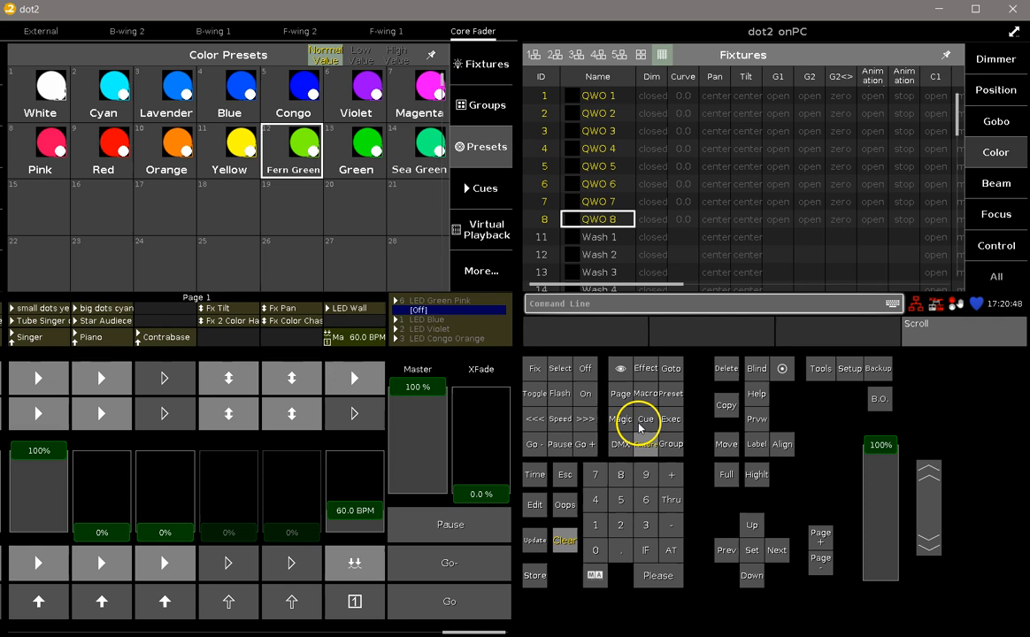
mouse_move(719, 391)
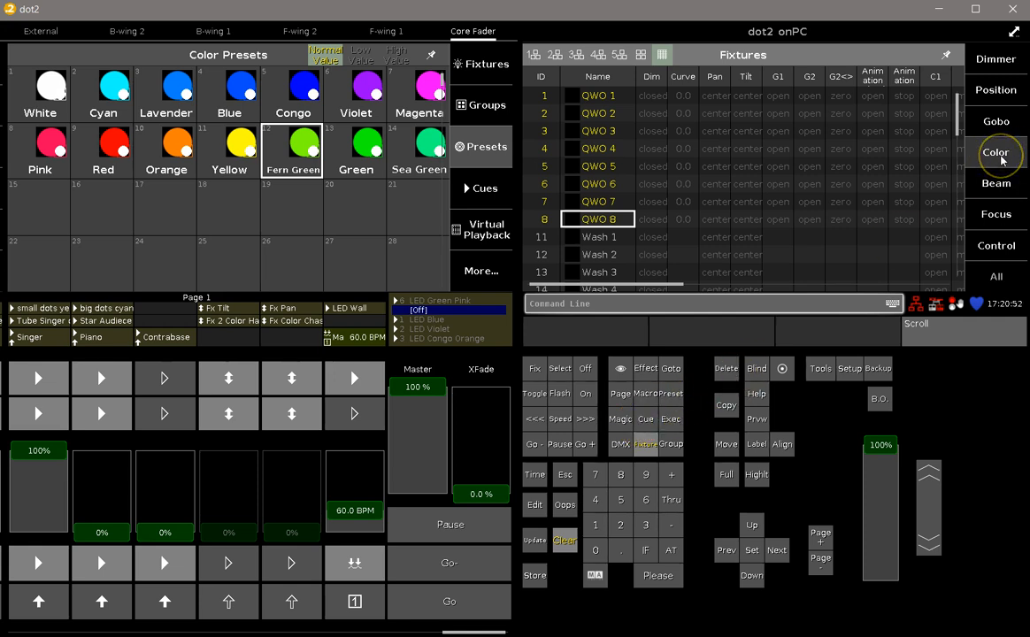
left_click(995, 152)
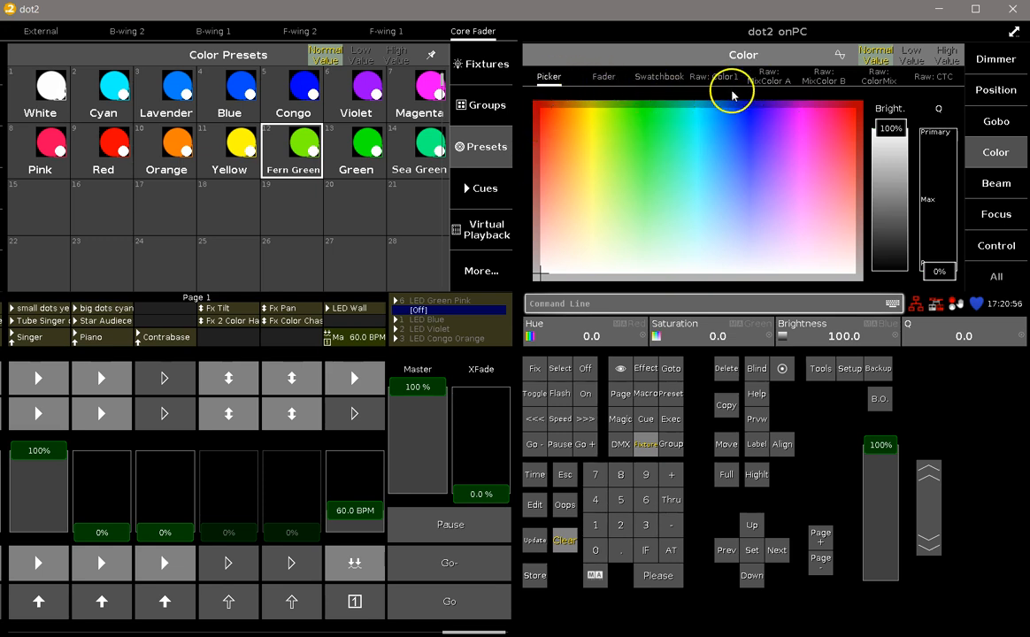
Choose a yellow-green (red 90, green 100, blue 7) from the Picker for the QWO fixtures
left_click(723, 76)
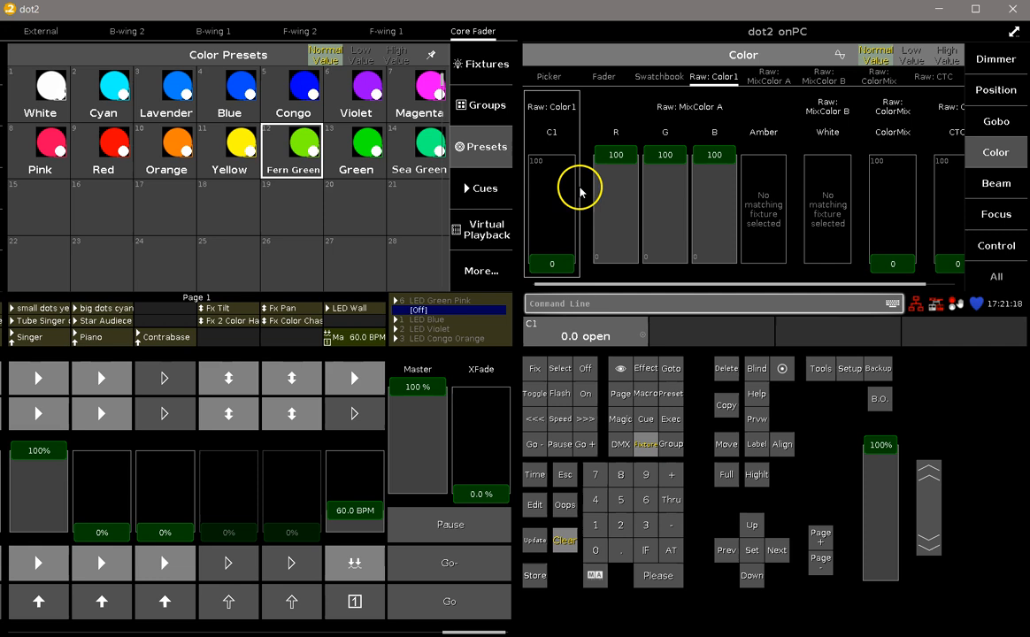
mouse_move(248, 177)
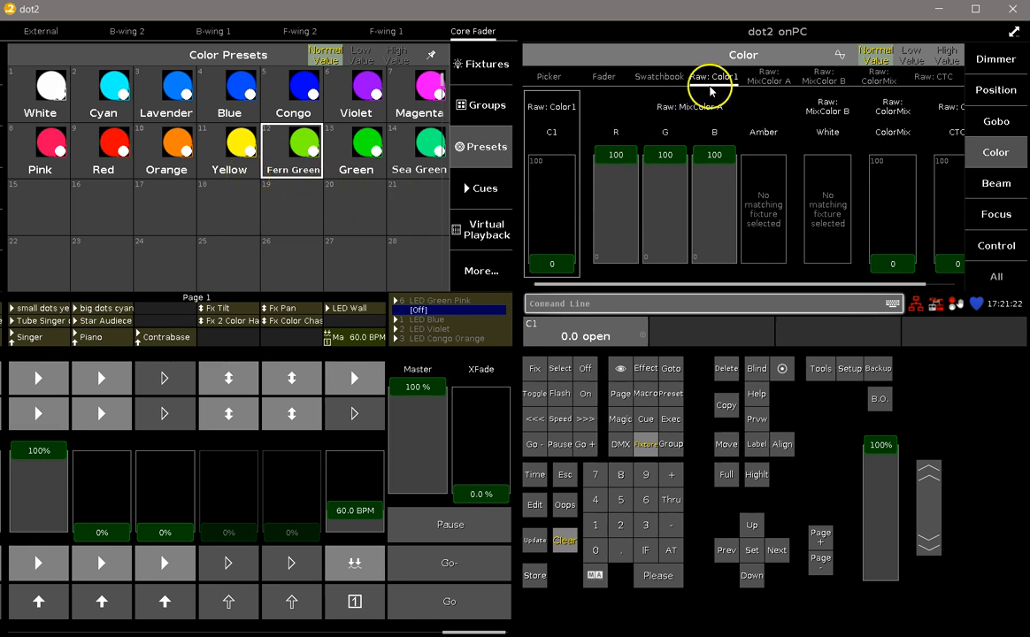
left_click(549, 76)
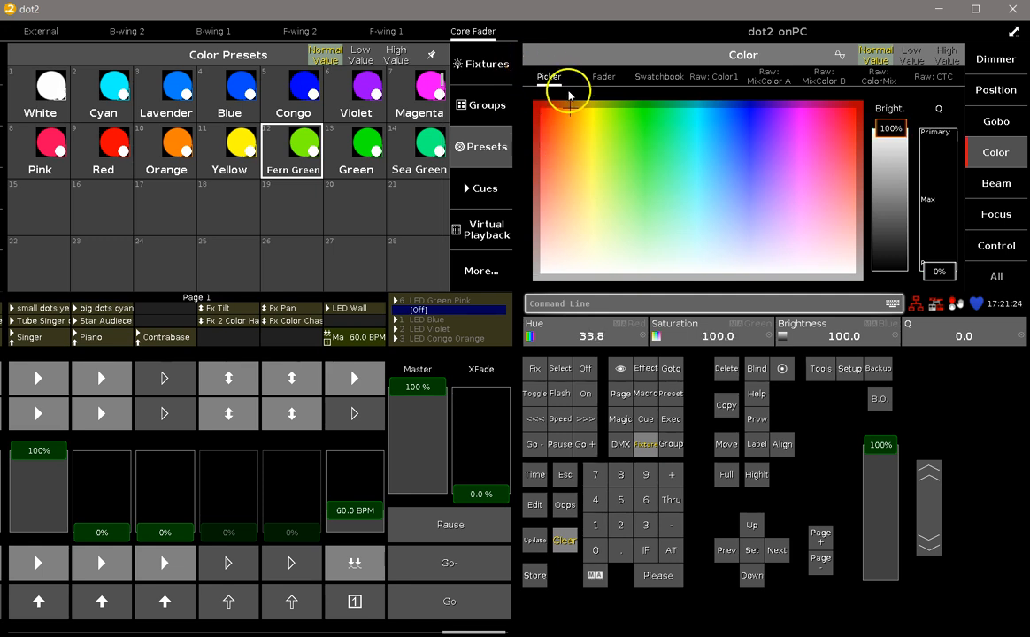
left_click(600, 123)
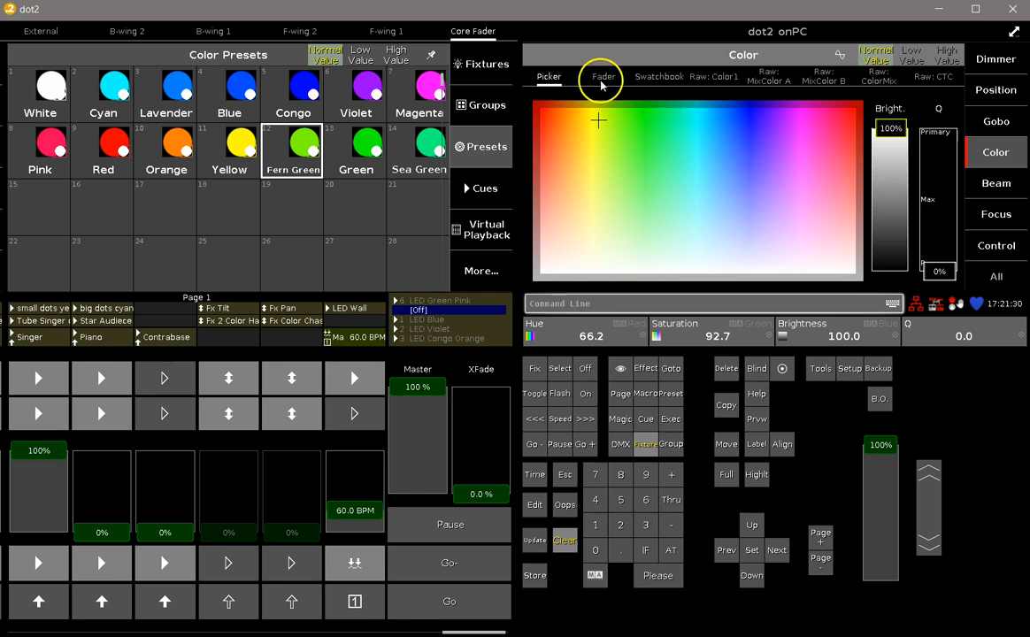
Review the colour on the Fader and Raw views, then start a Store command
left_click(602, 78)
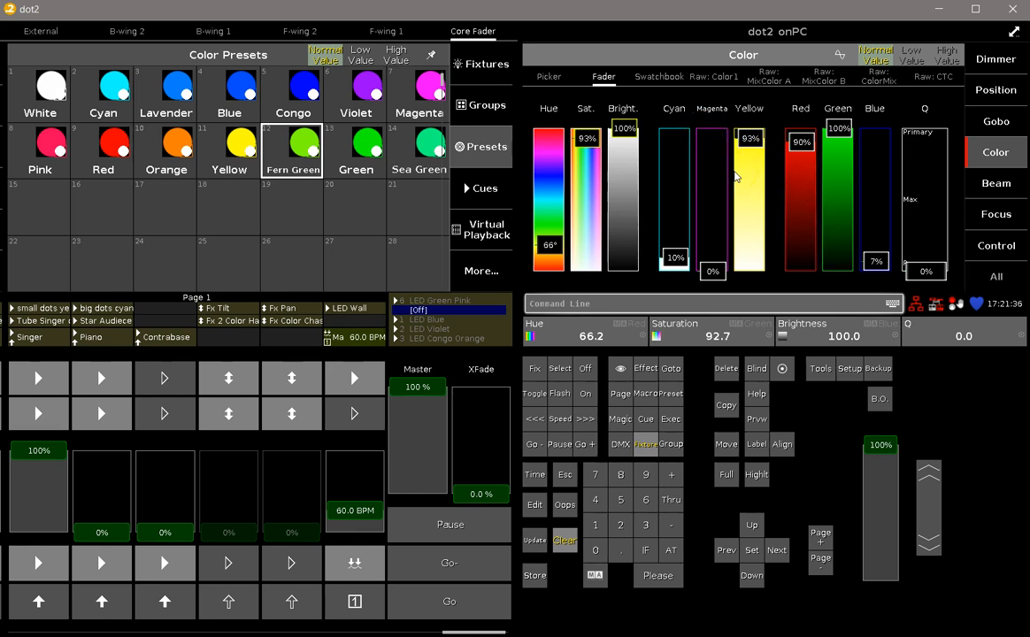
left_click(714, 76)
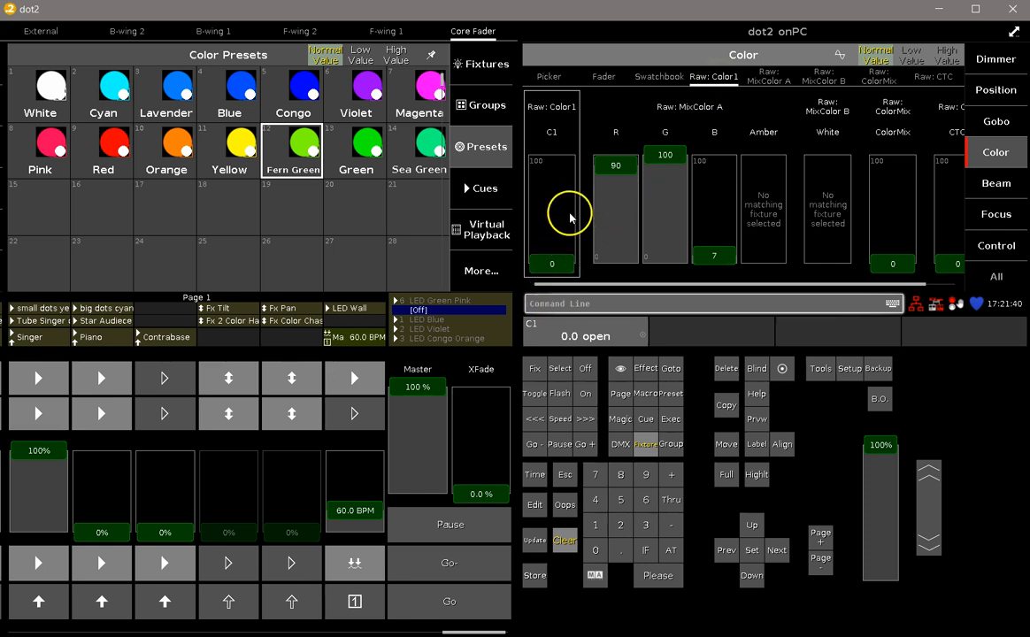
left_click(548, 76)
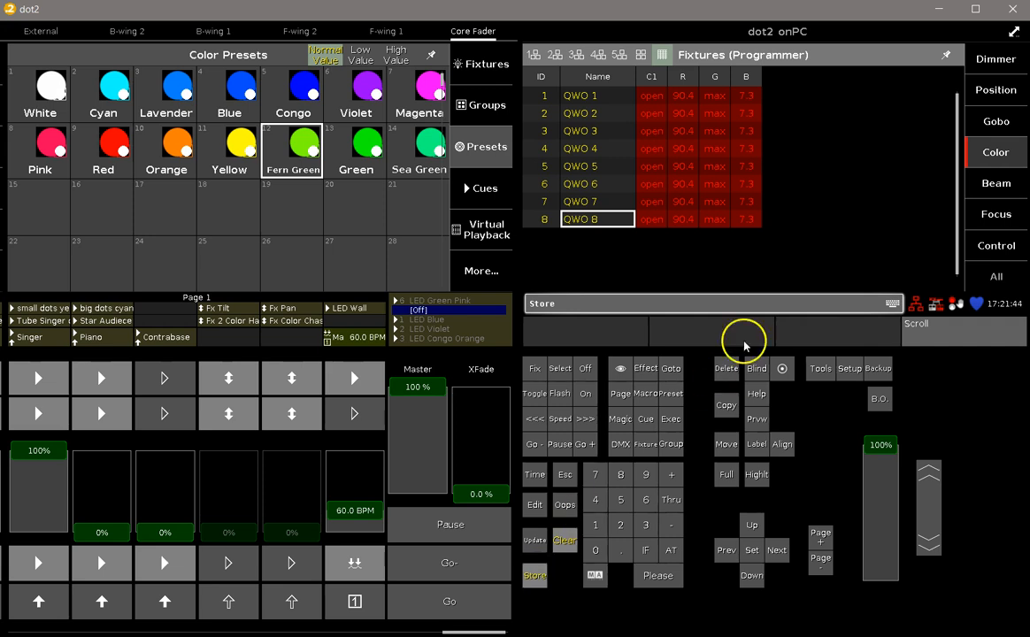
mouse_move(674, 101)
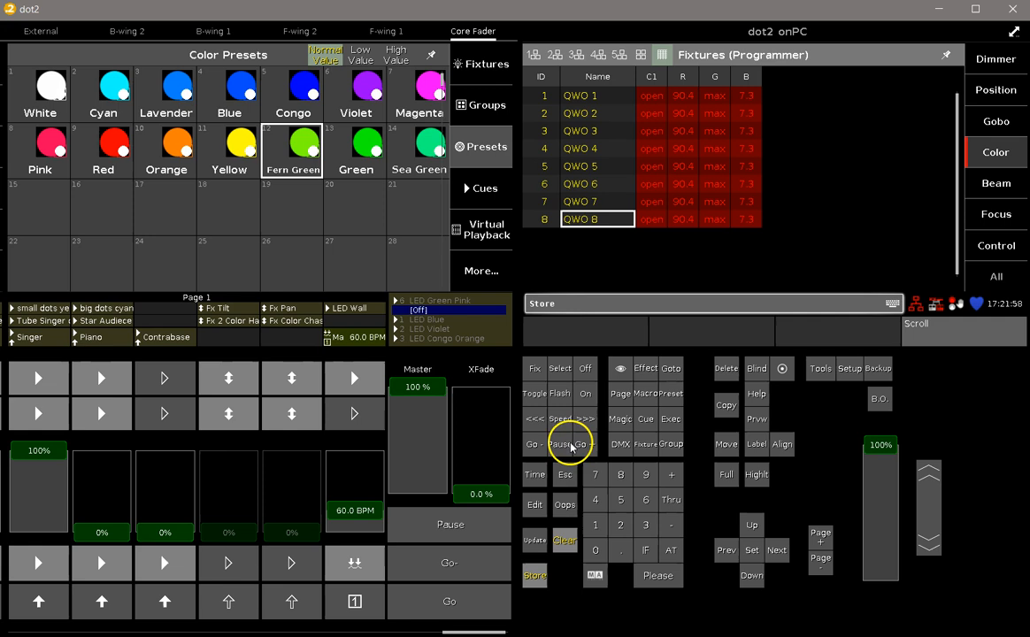
Cancel the pending Store, keeping the yellow-green mix in the programmer
left_click(994, 152)
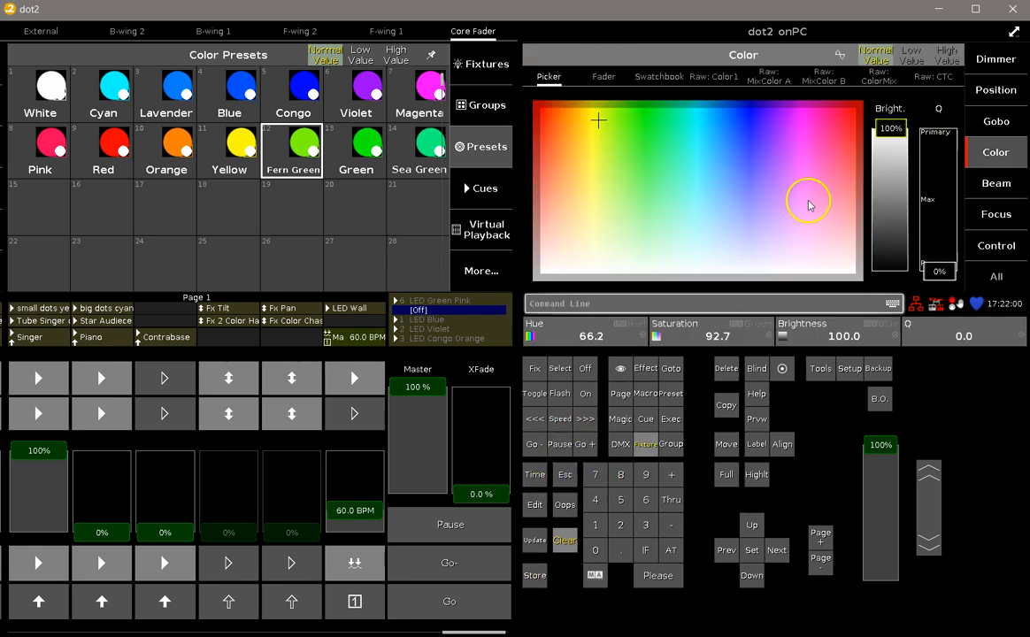
Turn off the C1 colour wheel channel on the Raw tab so only RGB remains active
left_click(714, 76)
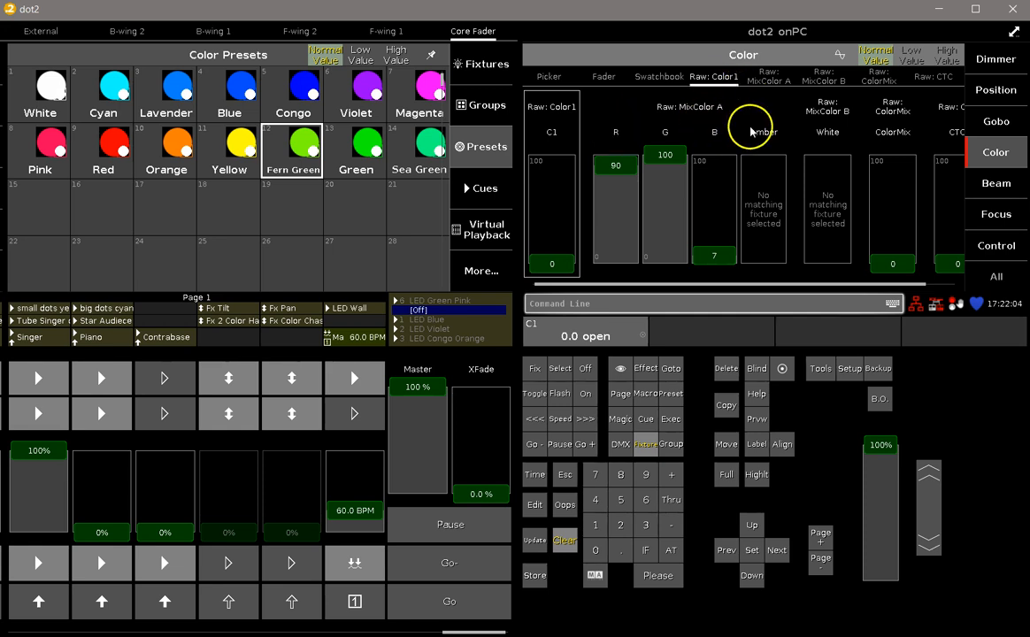
left_click(584, 368)
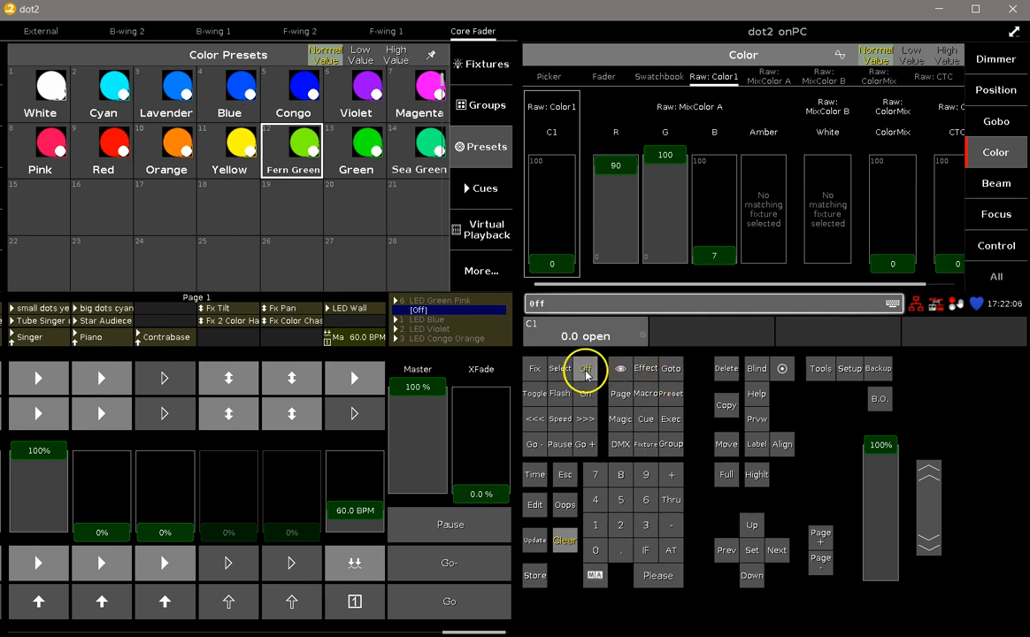
left_click(584, 368)
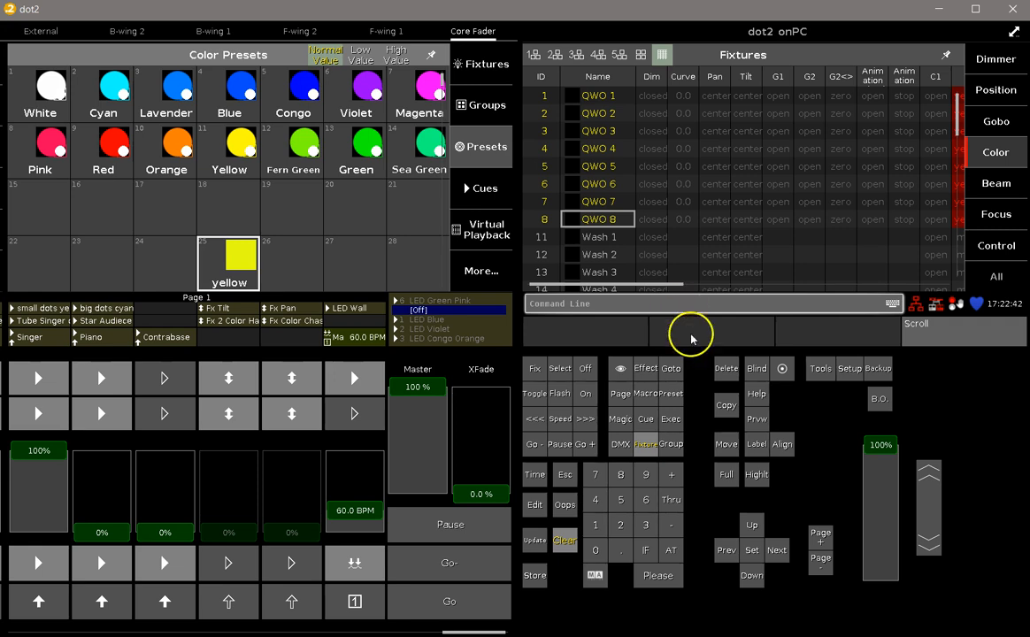
mouse_move(565, 542)
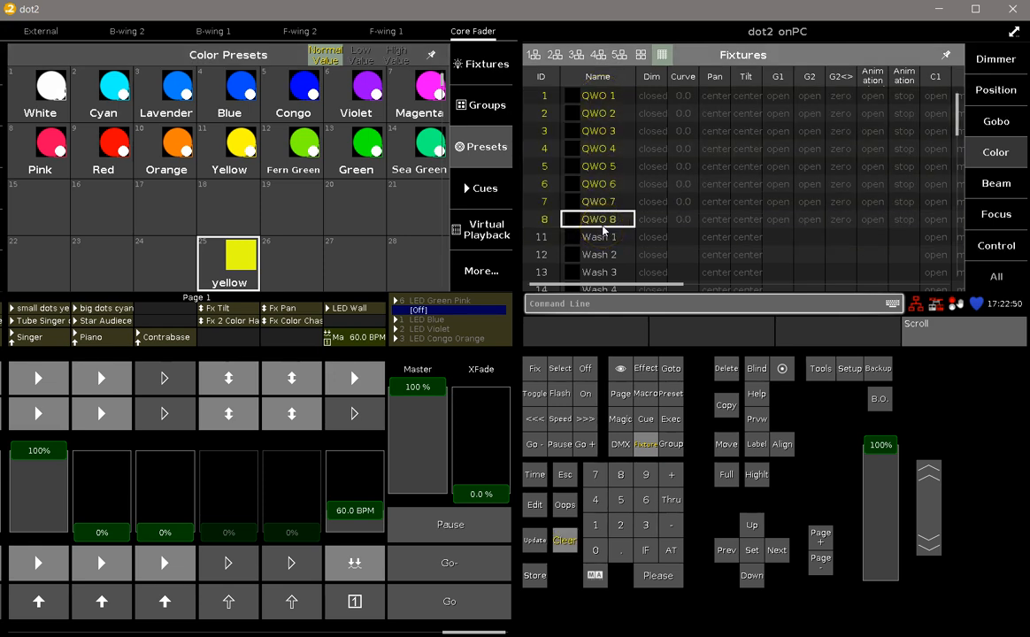
Show the Position window with the Position Presets pool, pan and tilt at 0°
left_click(994, 90)
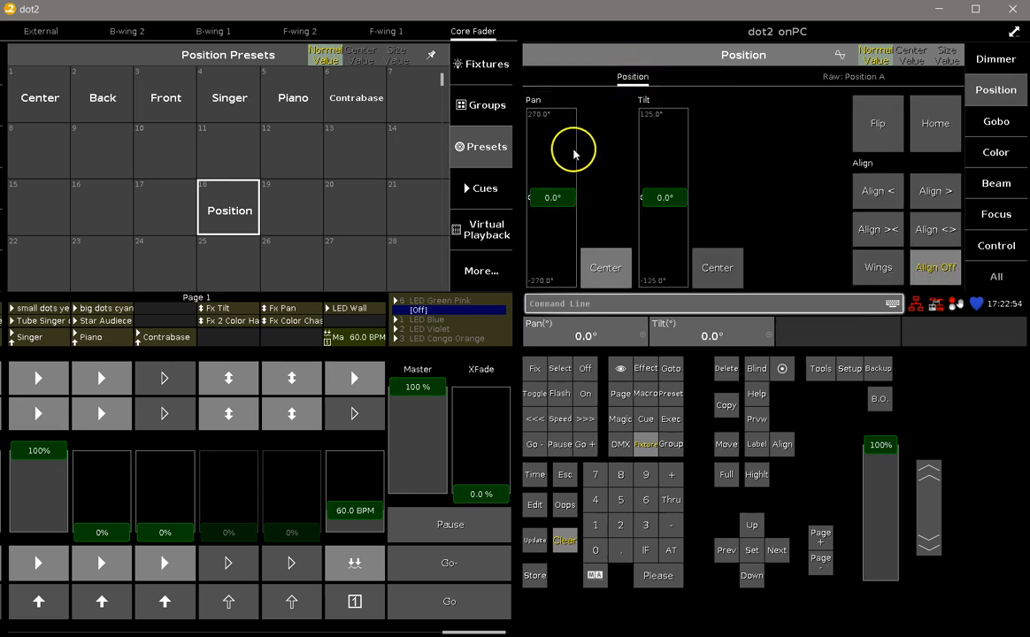
Set pan to 59.2° and tilt to -25.4° on the QWO fixtures
left_click_drag(573, 149, 551, 186)
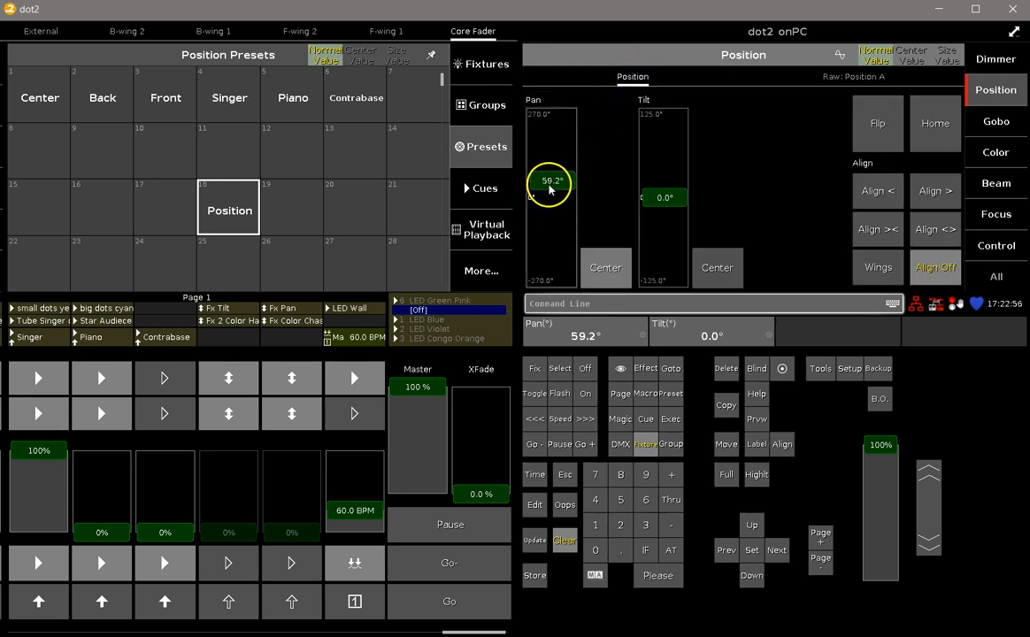
left_click_drag(664, 198, 663, 214)
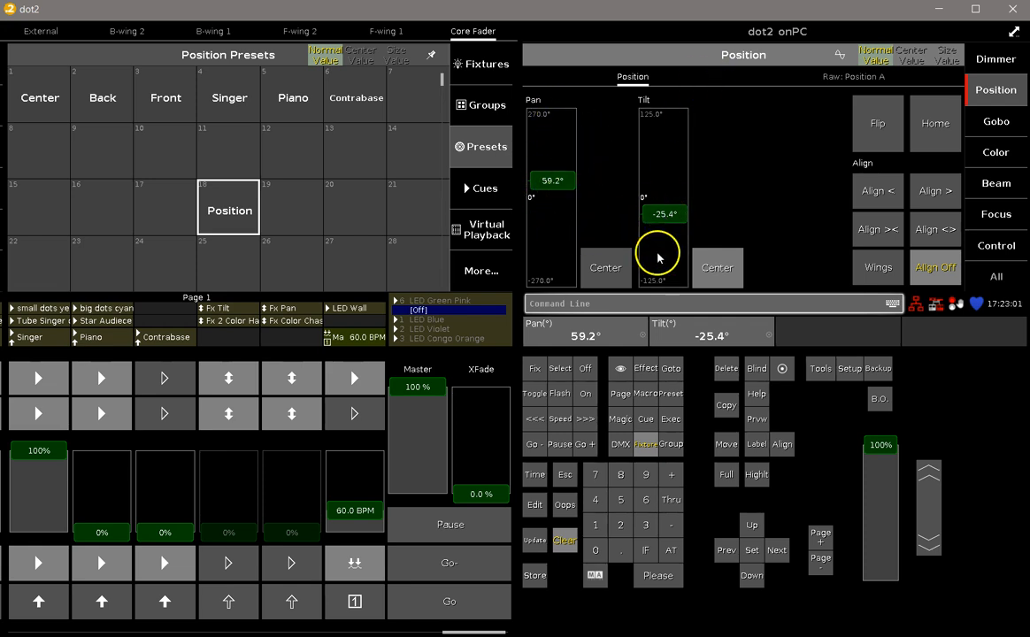
mouse_move(768, 214)
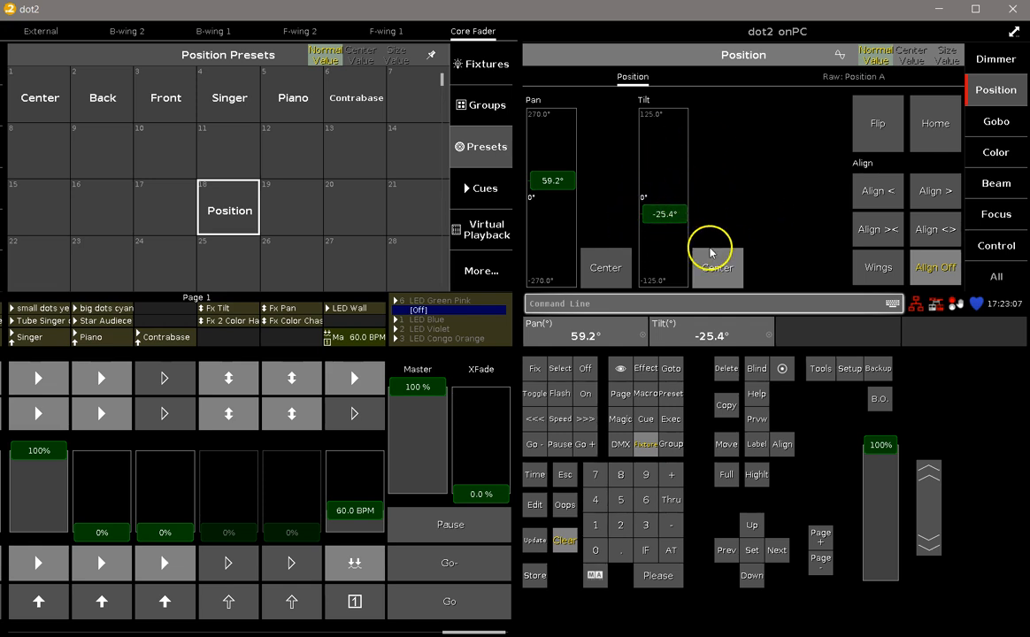
Turn off the Pan parameter on Raw Position A so only tilt stays active
left_click(857, 77)
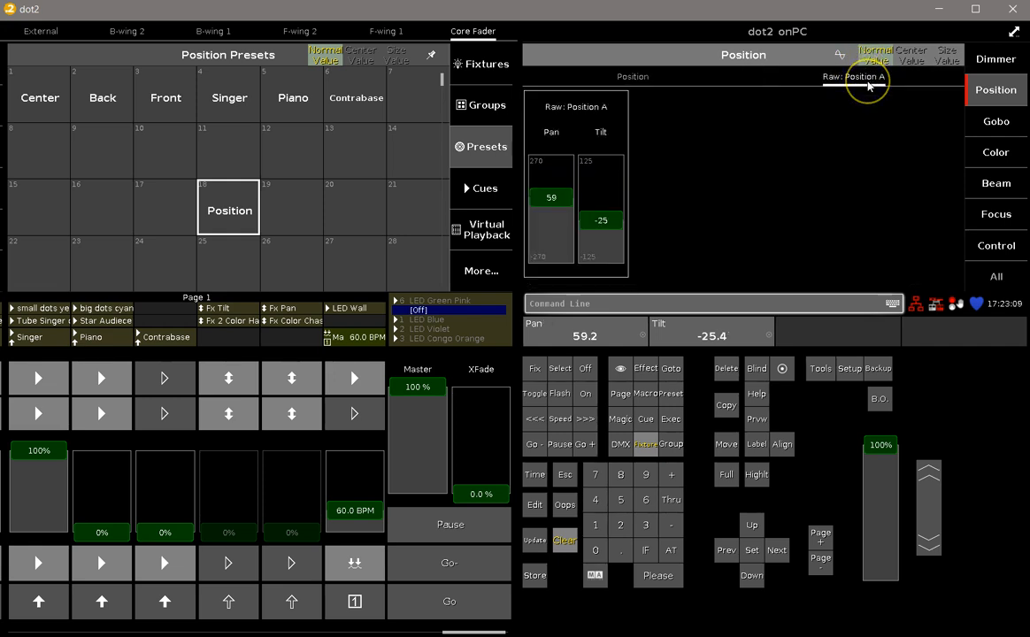
left_click(584, 368)
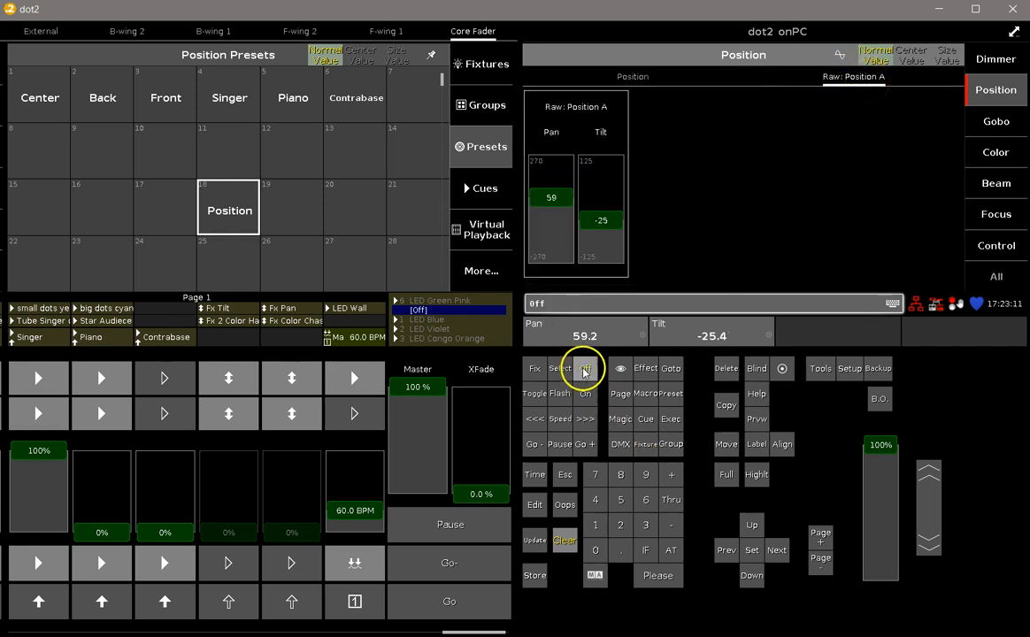
left_click(584, 368)
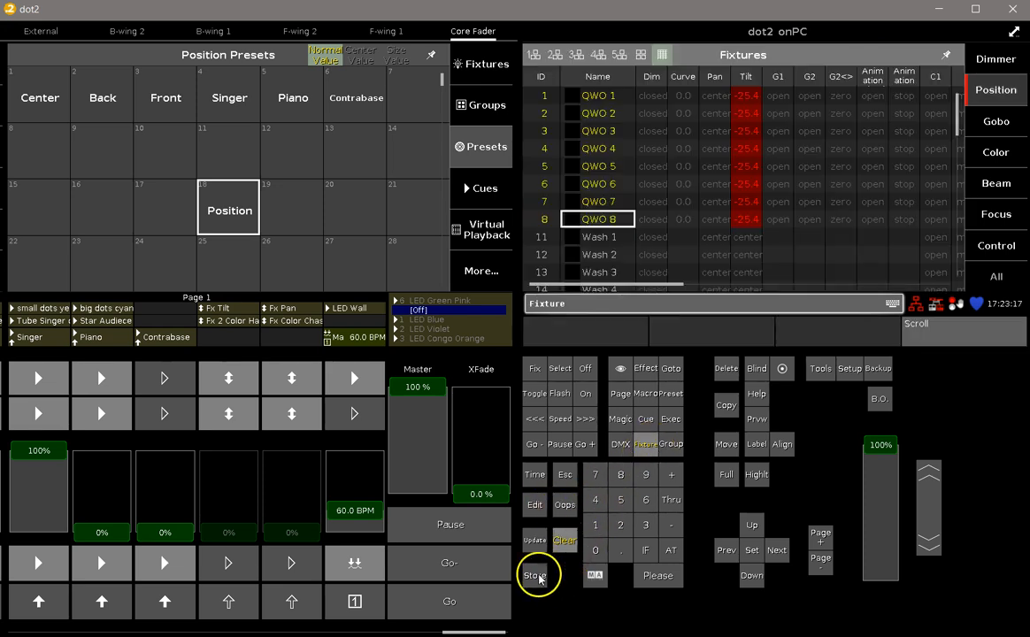
Store the tilt-only position as a new Position preset labelled Tilt
left_click(539, 574)
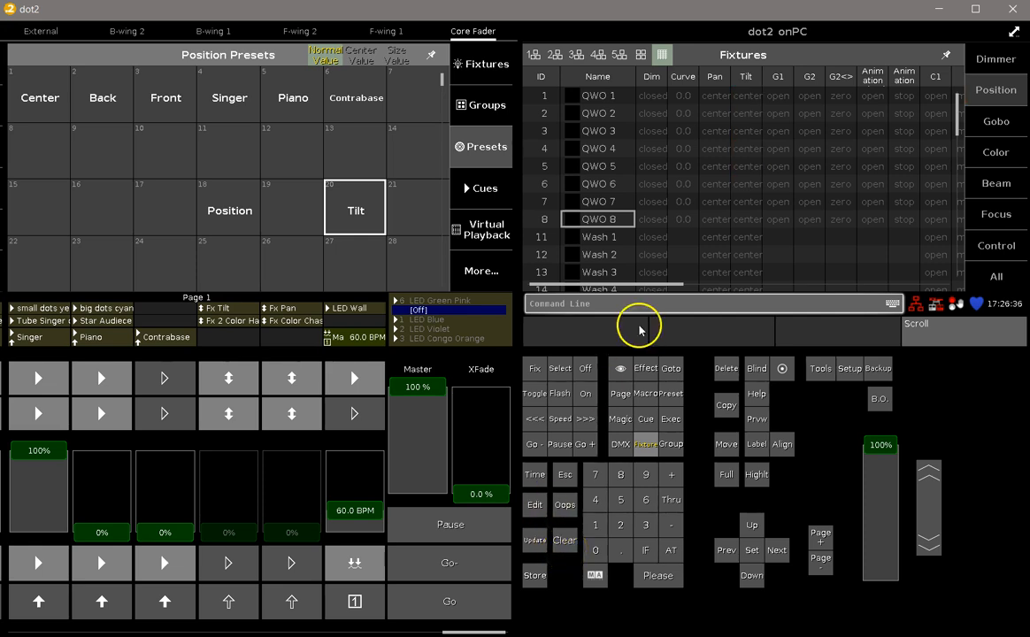
mouse_move(742, 193)
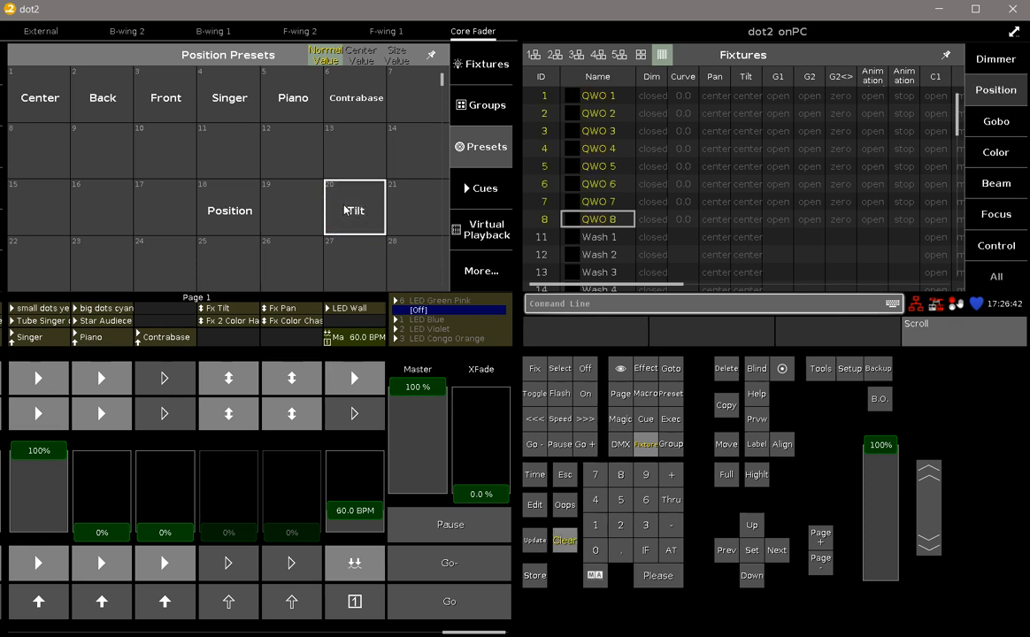
Call the Tilt preset from the pool onto the QWO fixtures
left_click(354, 208)
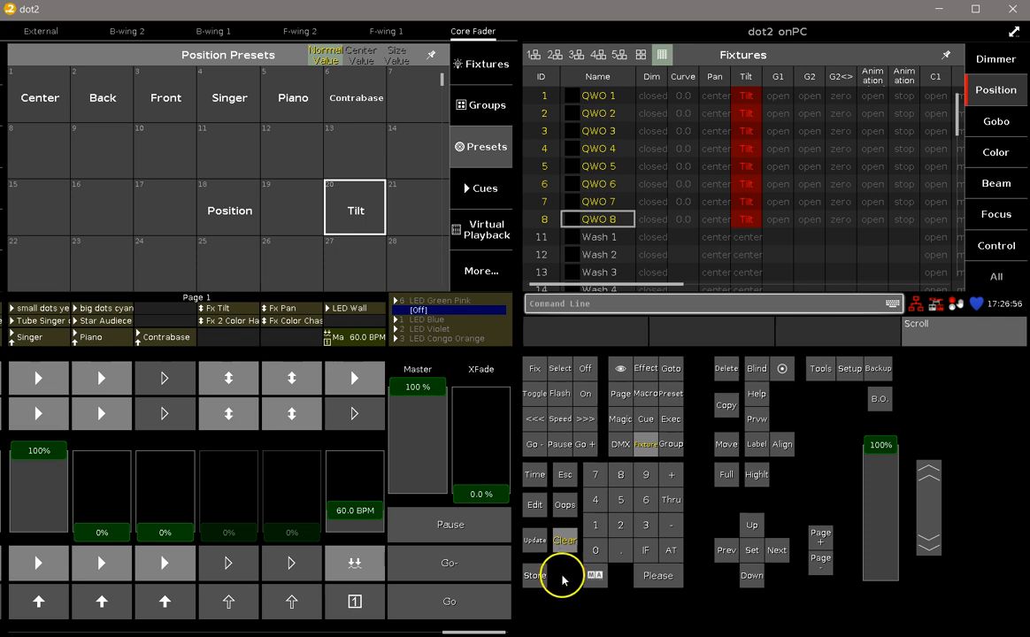
mouse_move(563, 628)
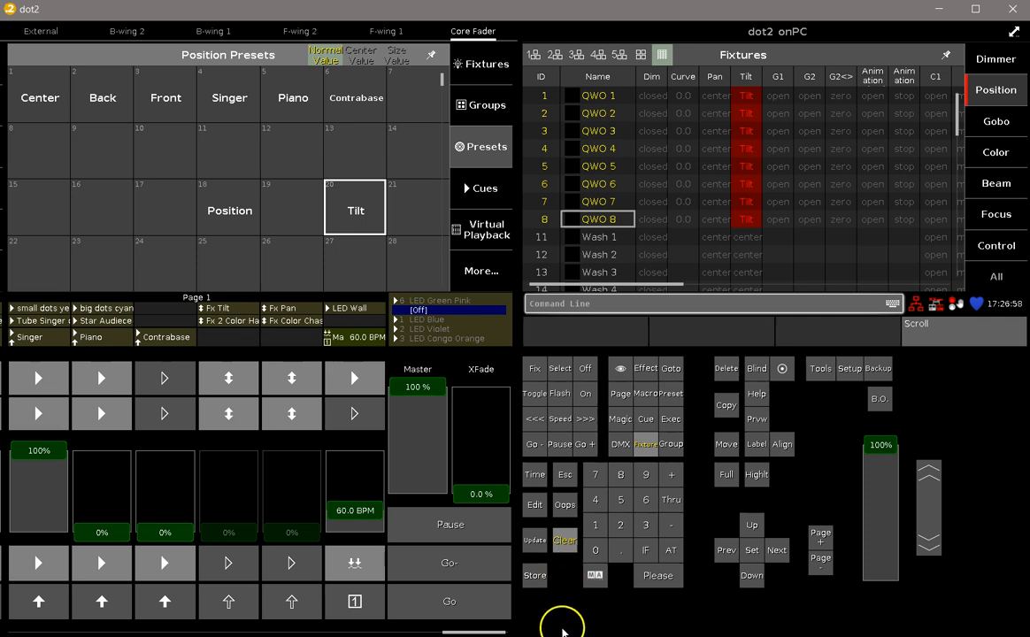